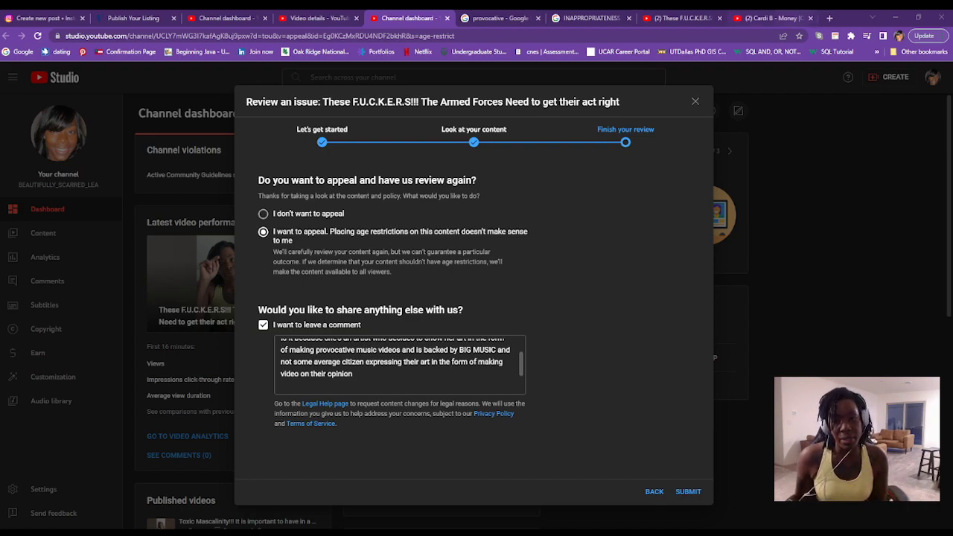
Pass through the Cardi B Money tab to the own 'These F.U.C.K.E.R.S!!!' video and view its page
click(771, 17)
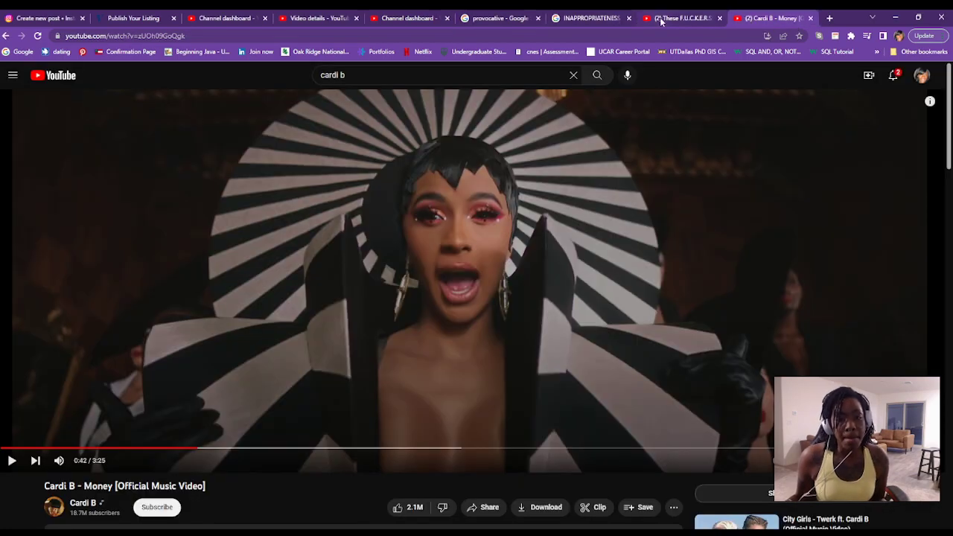
click(679, 18)
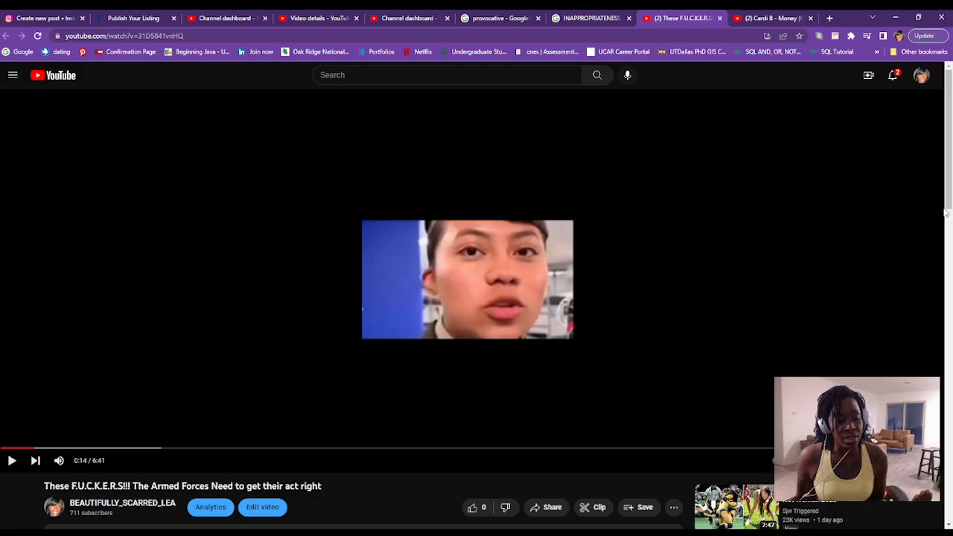
scroll(down, 3)
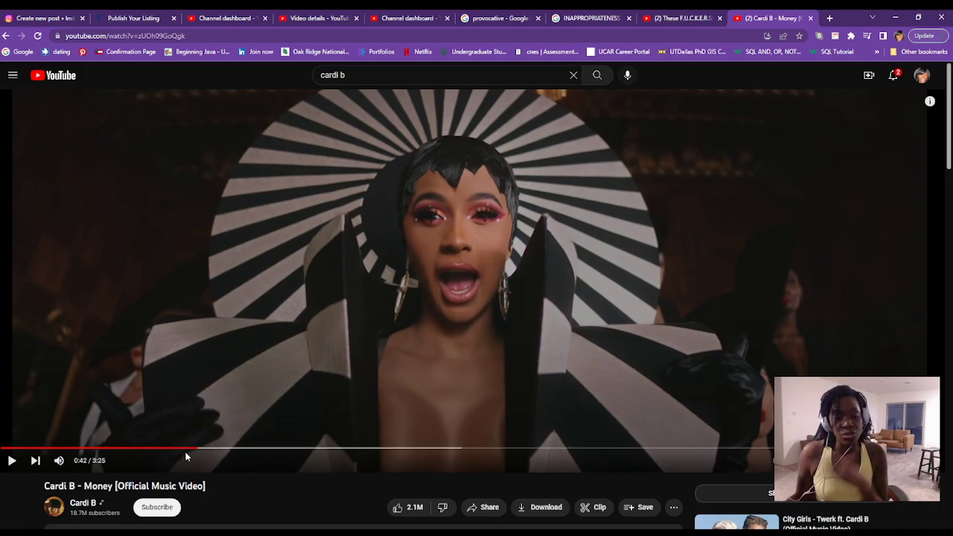
mouse_move(216, 417)
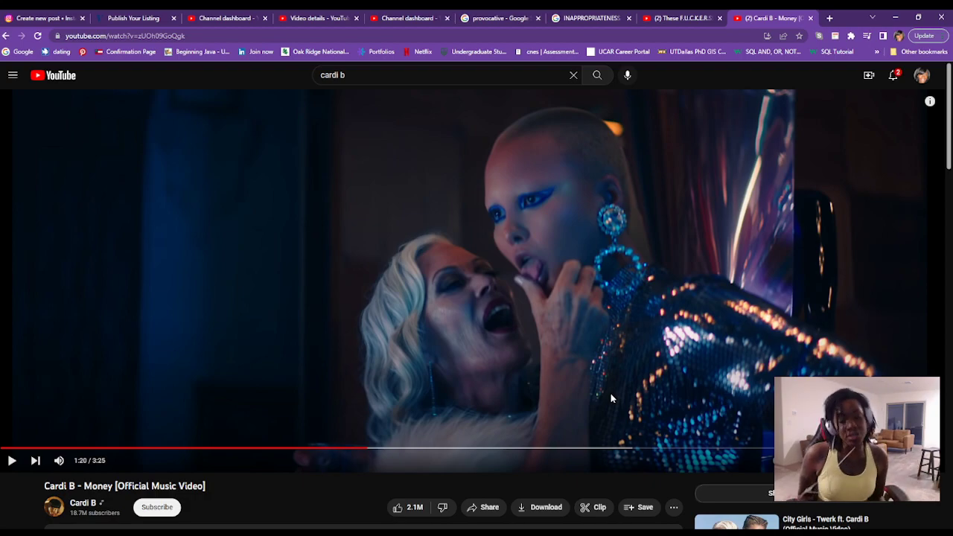
mouse_move(598, 399)
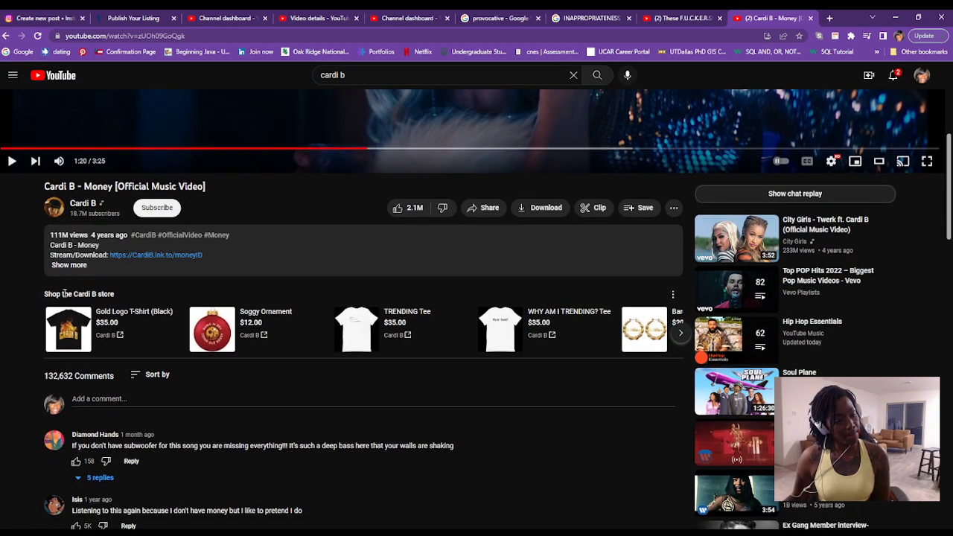
Expand and read the Cardi B Money video's full description
click(69, 265)
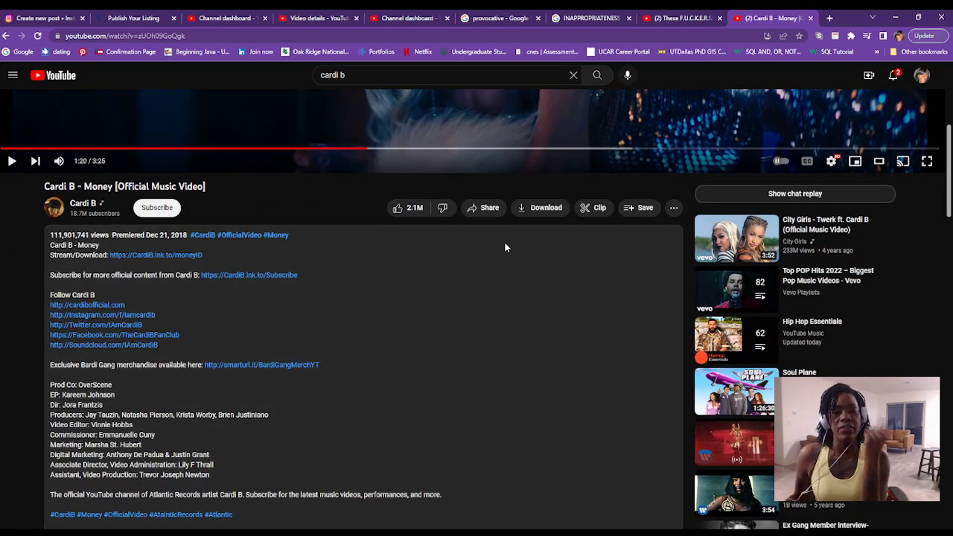
scroll(down, 3)
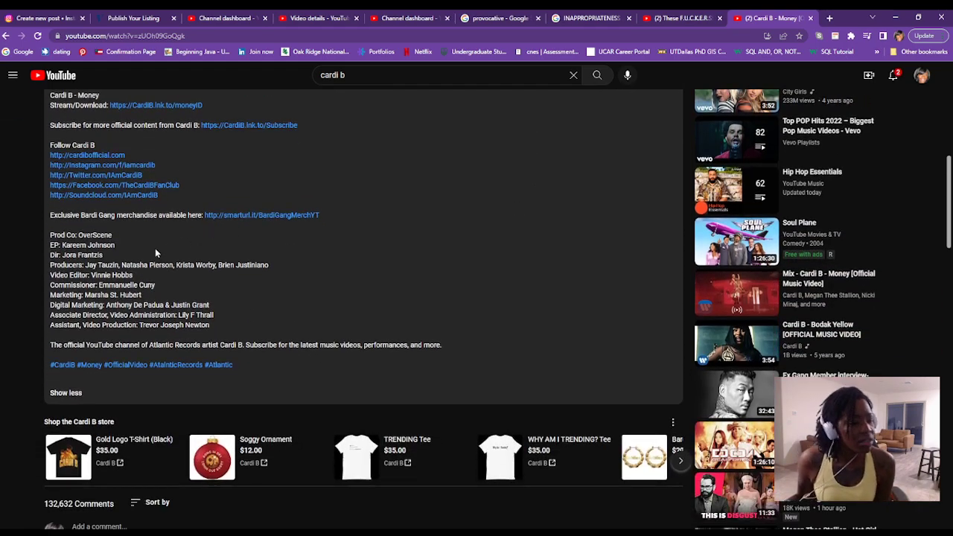
mouse_move(568, 253)
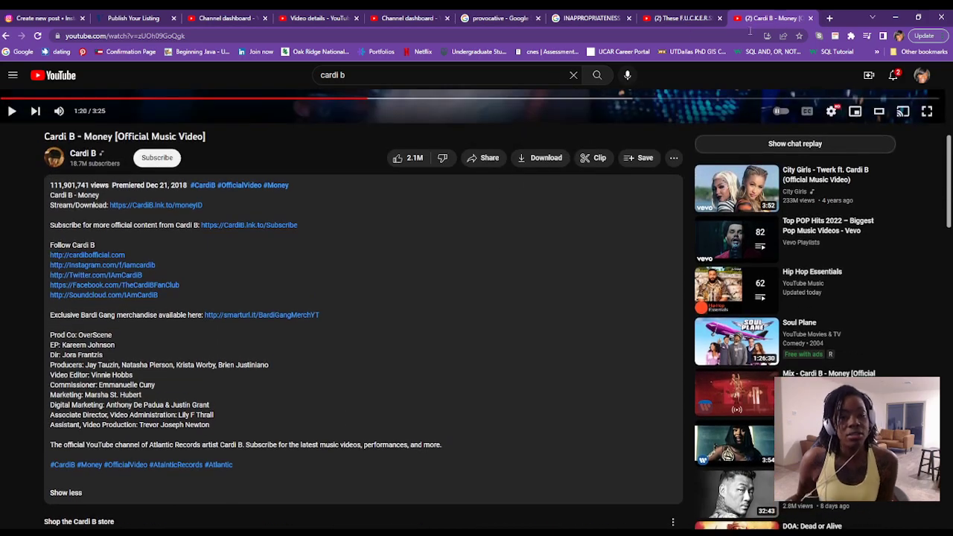
Return to the own video and follow the 'Age-restricted video (based on Community Guidelines)' link
click(679, 18)
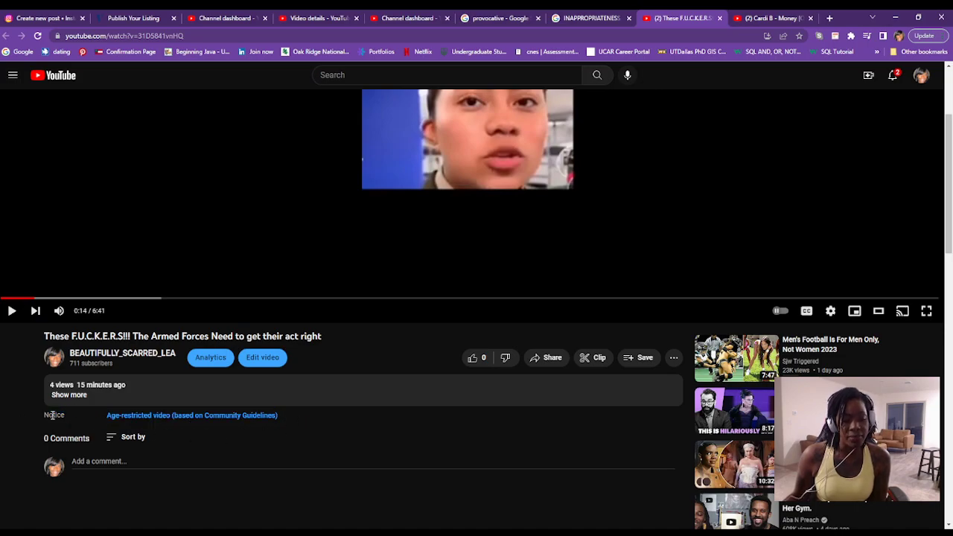
mouse_move(116, 419)
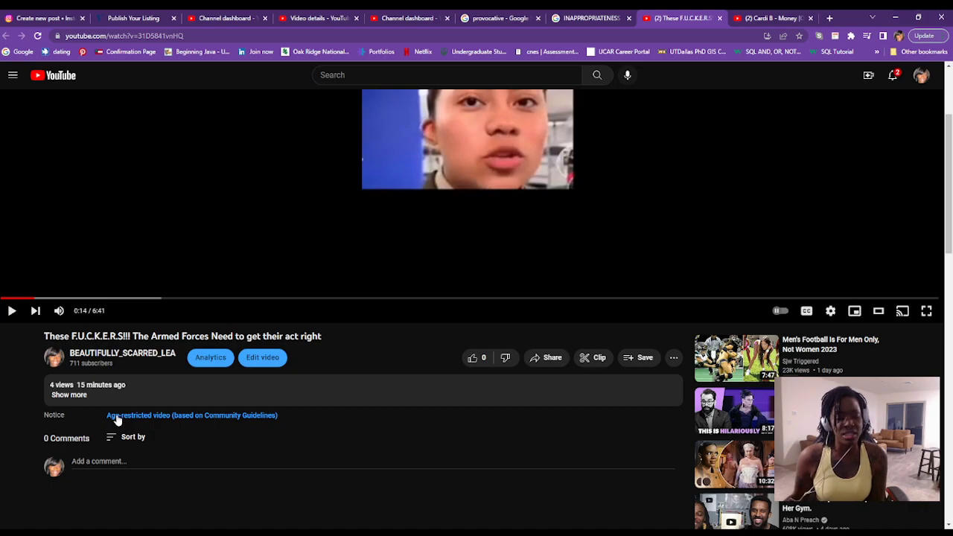
click(191, 415)
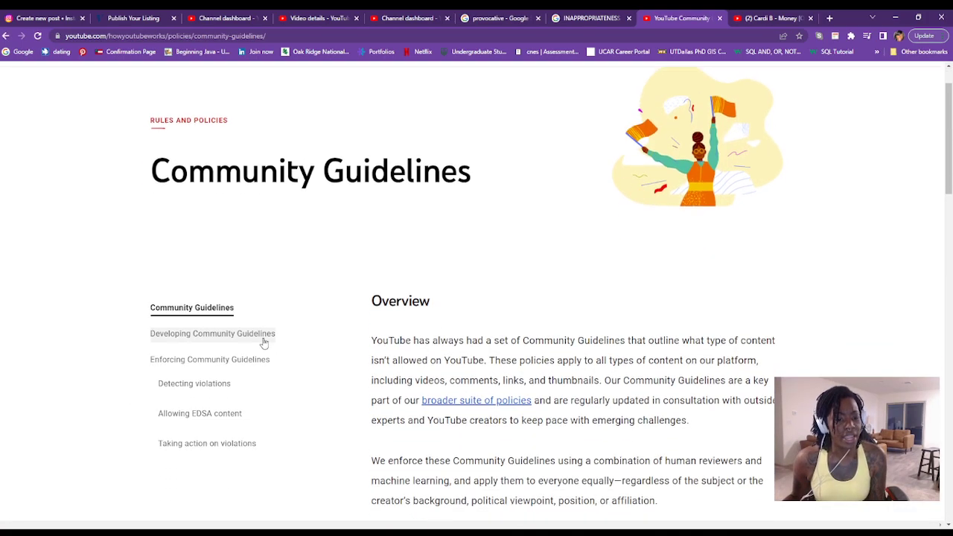
Read the Community Guidelines page, highlighting the Overview and enforcement paragraphs
scroll(down, 3)
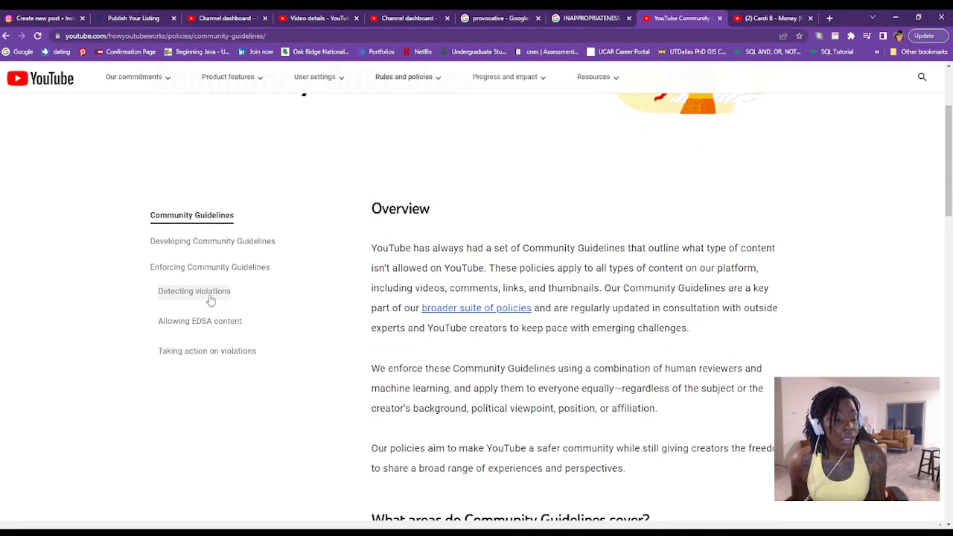
scroll(down, 3)
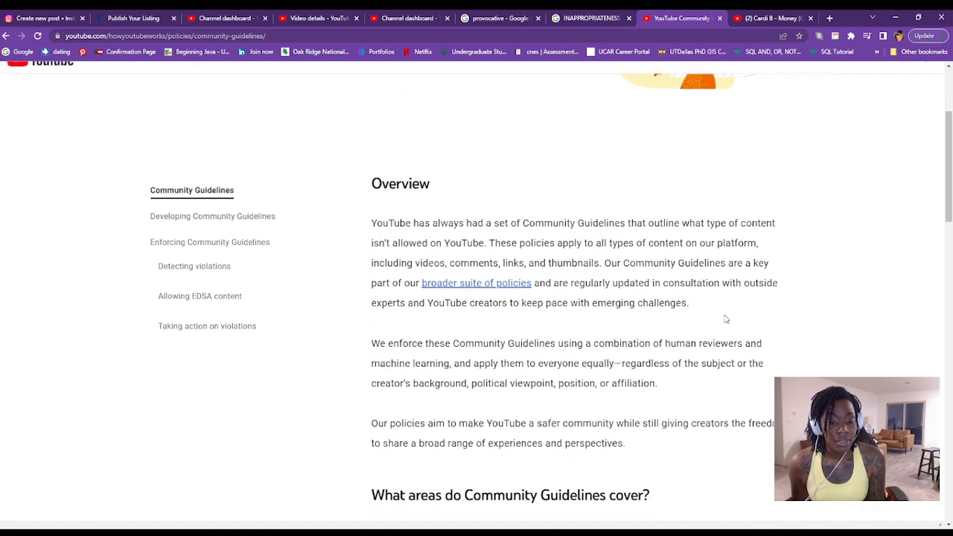
scroll(down, 3)
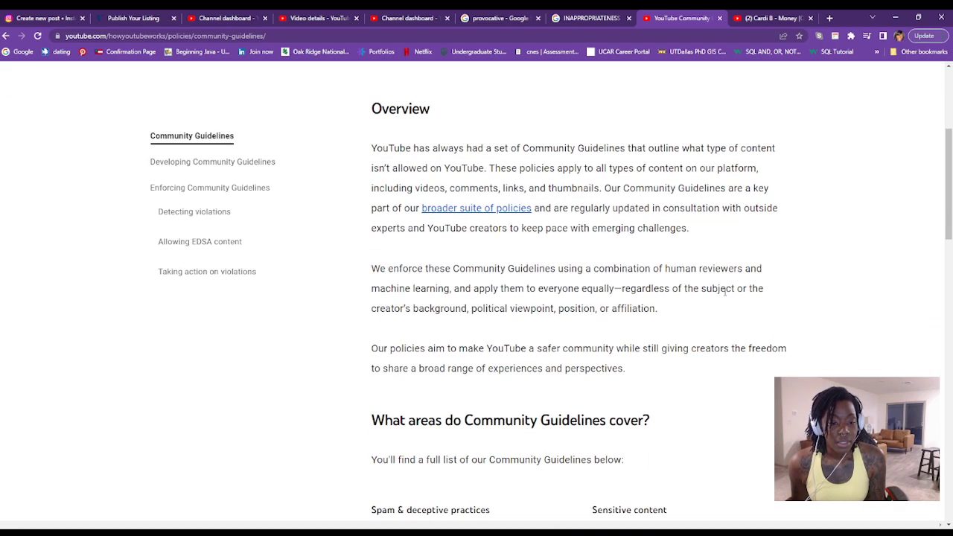
drag(372, 107, 669, 289)
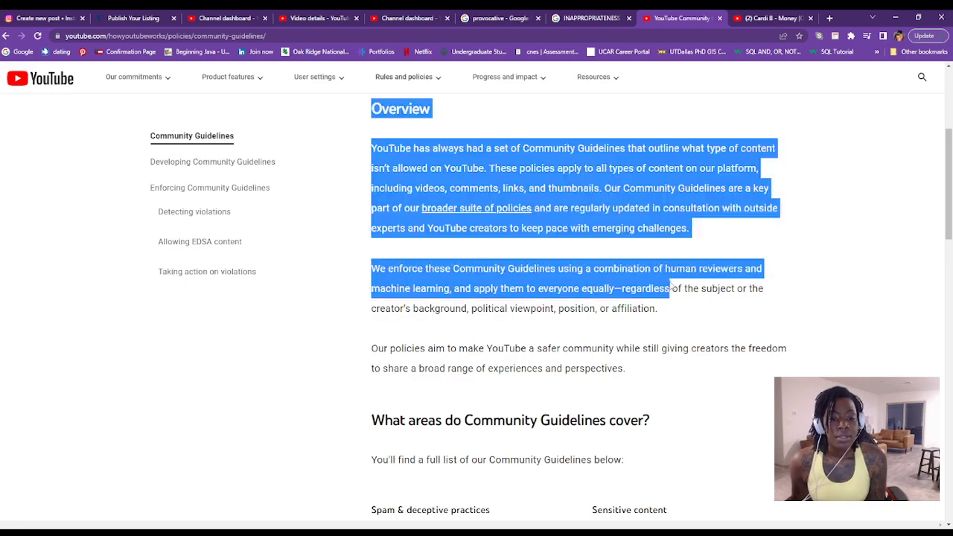
drag(670, 289, 658, 308)
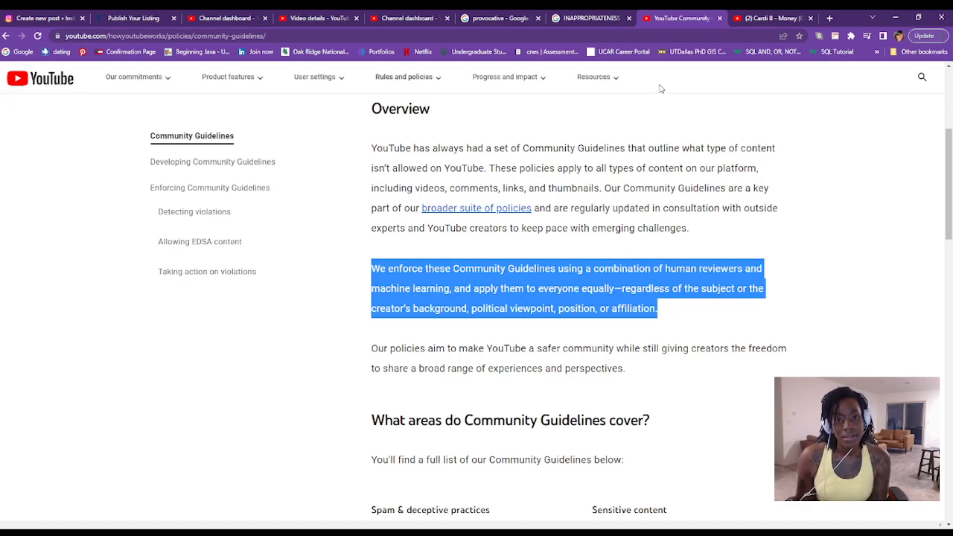
Check the Cardi B video and guidelines page again, then land on the 'inappropriateness' Google results
click(589, 18)
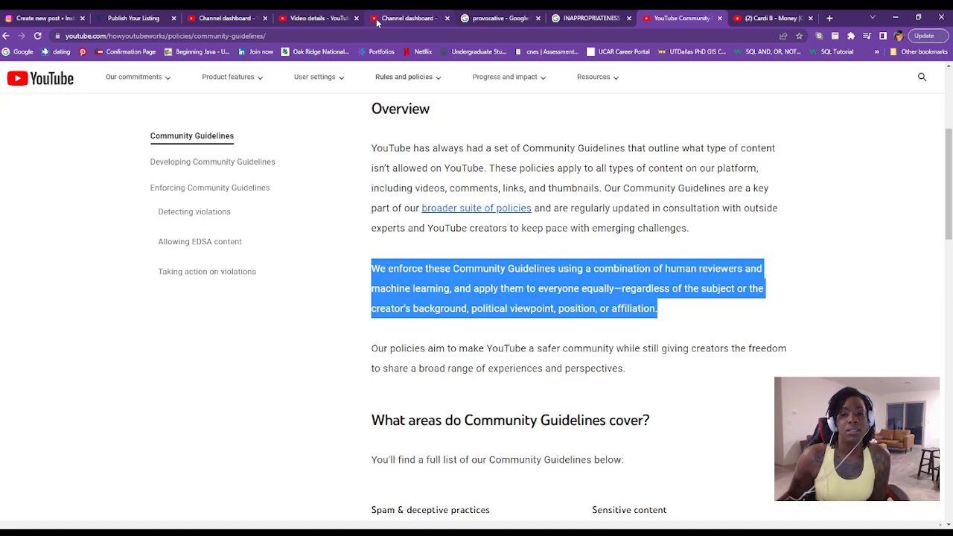
click(774, 18)
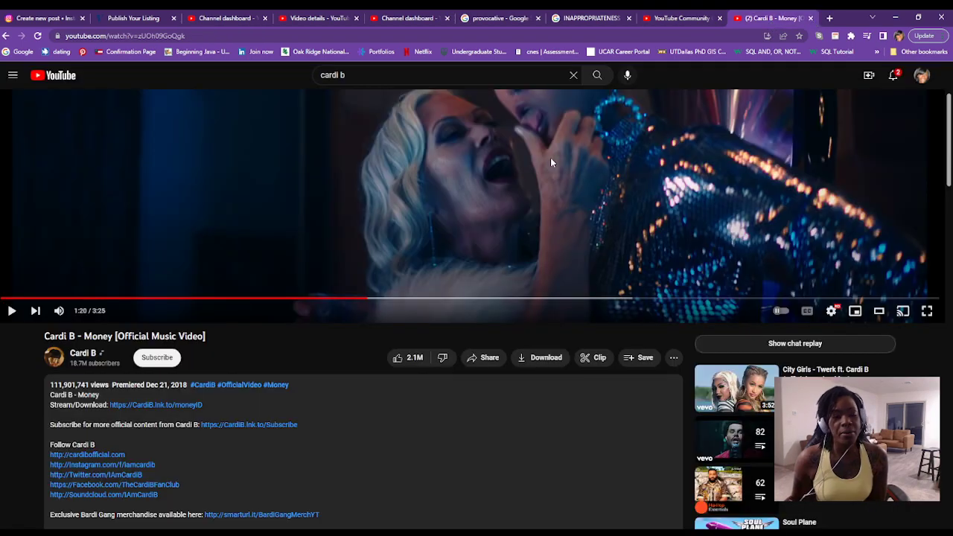
click(878, 311)
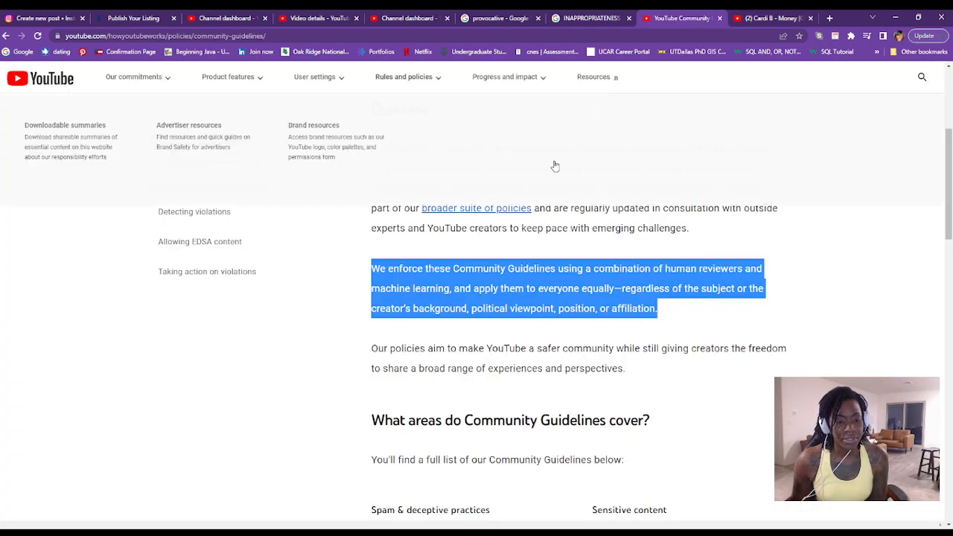
click(587, 18)
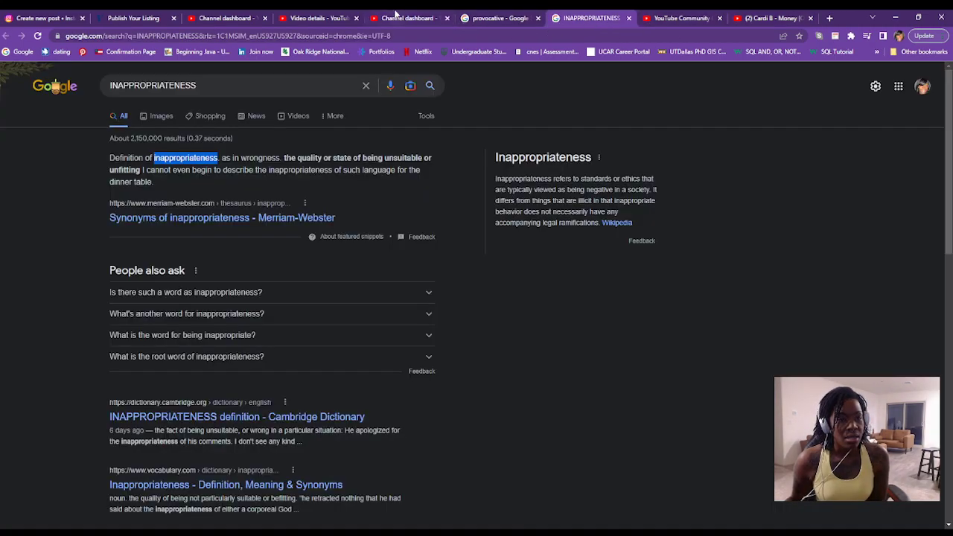
Return to the appeal dialog on the Studio Channel dashboard tab
click(408, 17)
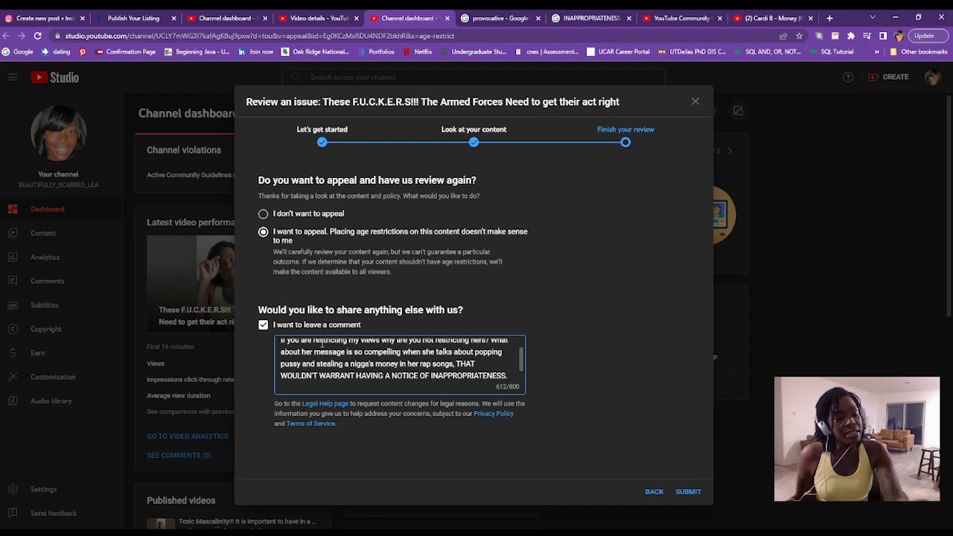
Add 'I just went to Cardi B's page to see if her SEXUAL EXPLICIT videos have:' to the comment, then revisit the Money video
text(I just went to Cardi B's page to see if her SEXUAL EXPLICIT videos have:)
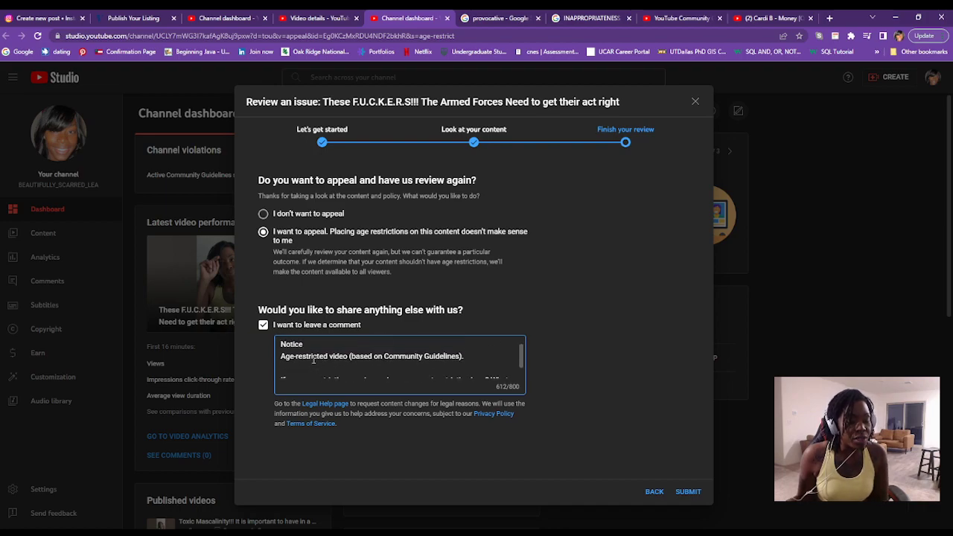
text(I just went to Cardi B's page to see if her SEXUAL EXPLICIT videos have:)
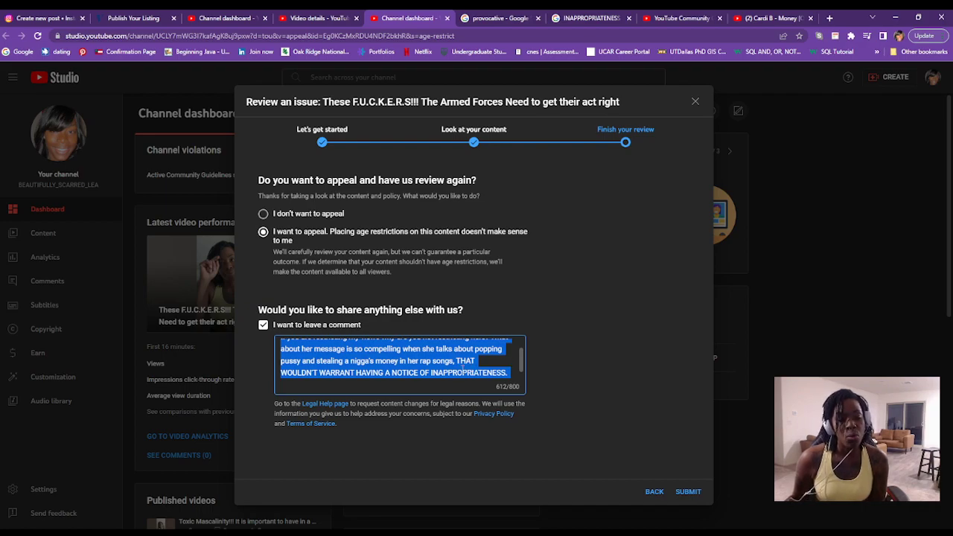
mouse_move(488, 360)
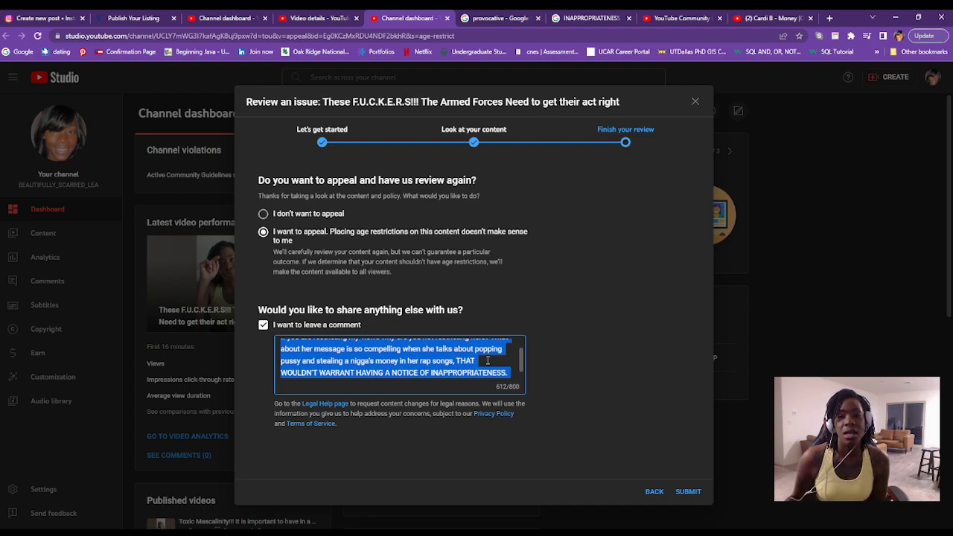
mouse_move(560, 369)
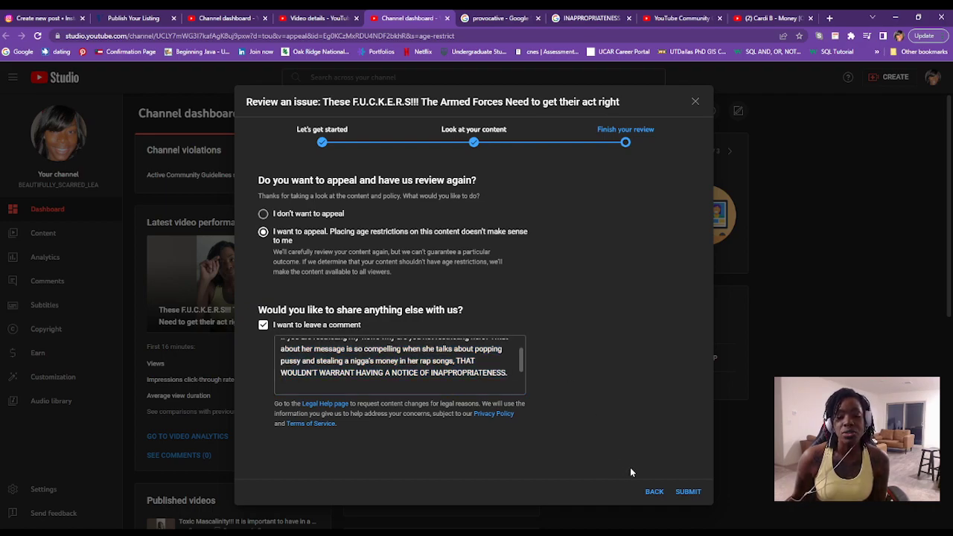
mouse_move(666, 417)
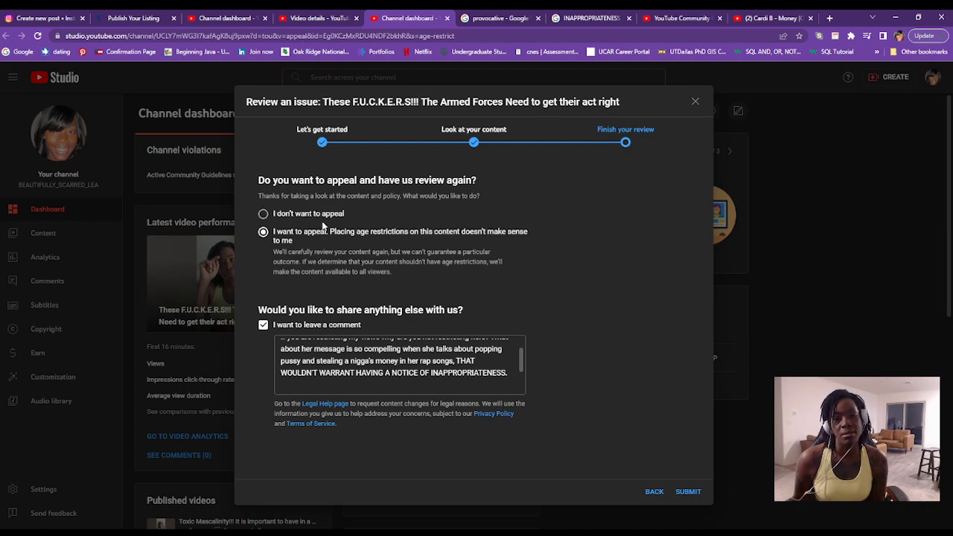
mouse_move(239, 198)
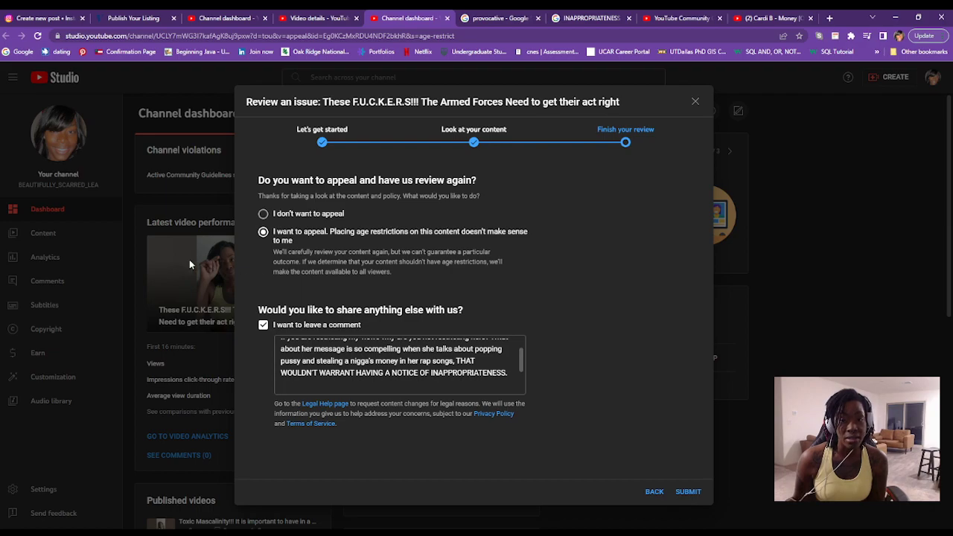
mouse_move(183, 271)
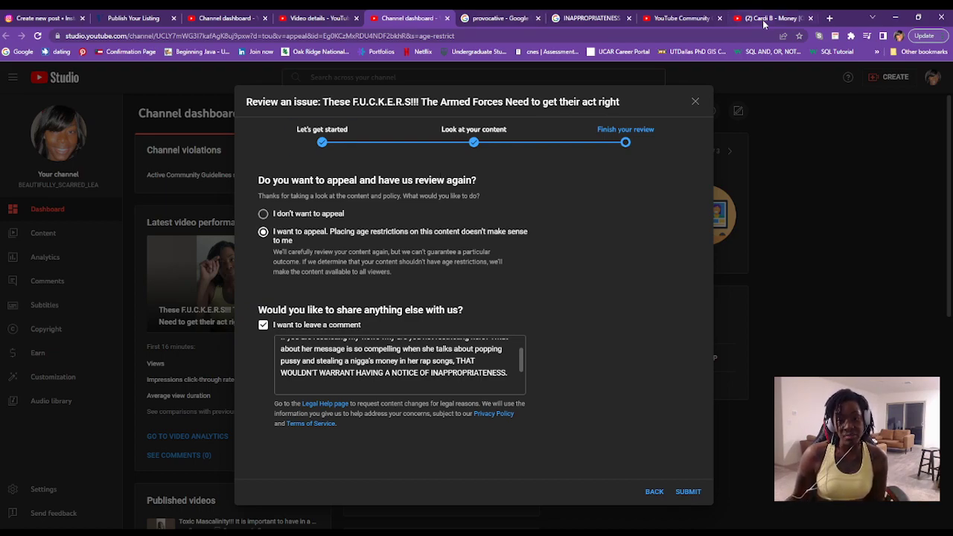
click(771, 18)
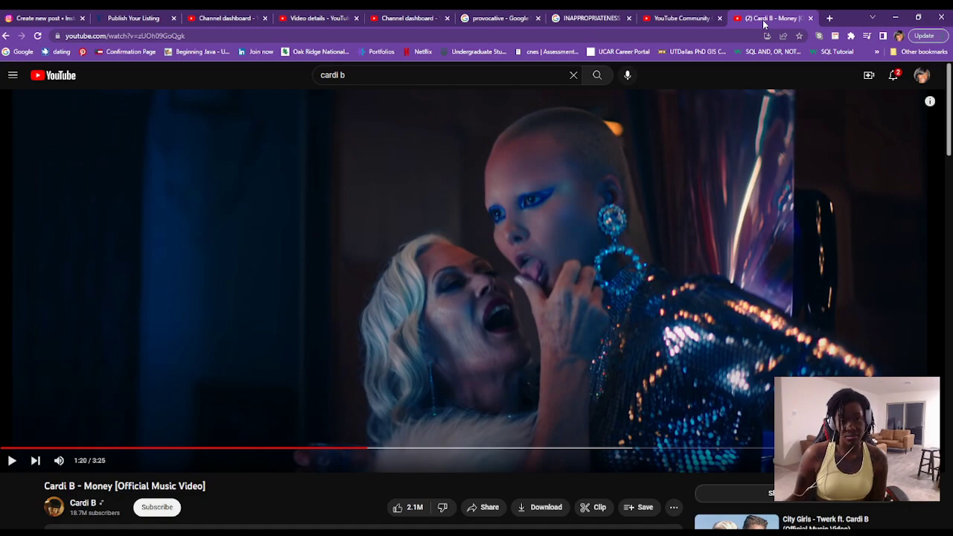